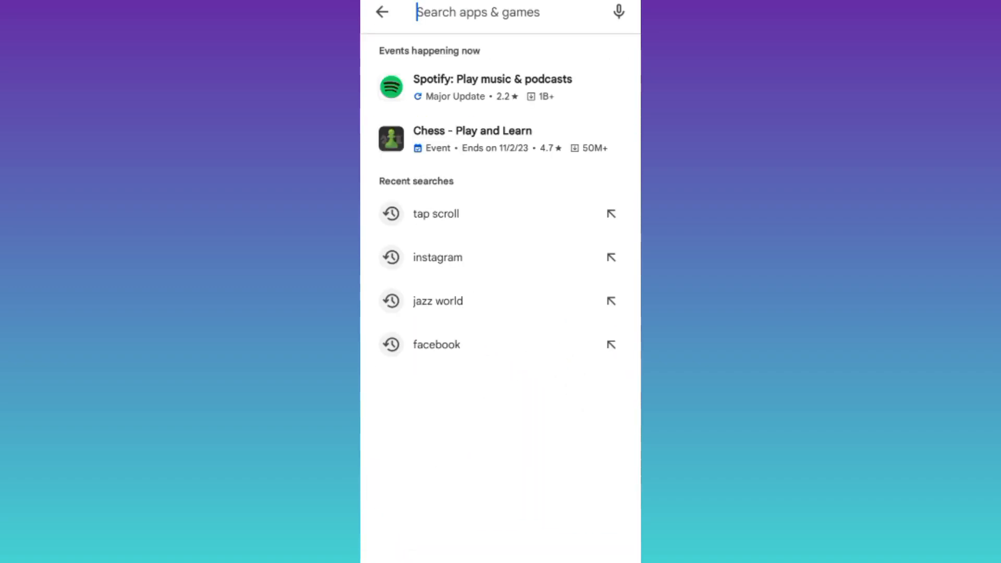
Reopen the Instagram app page from the 'instagram' recent-search entry.
click(437, 257)
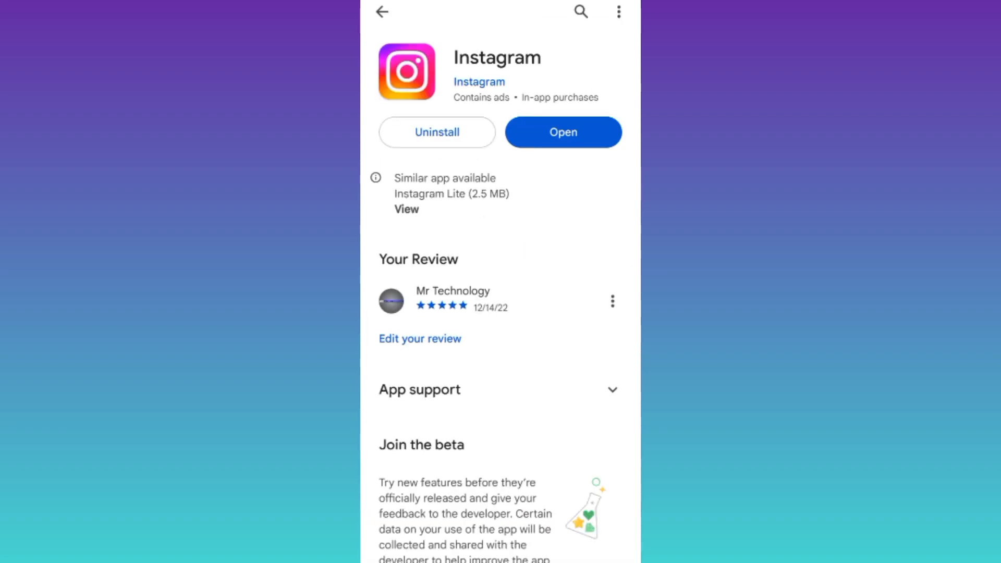